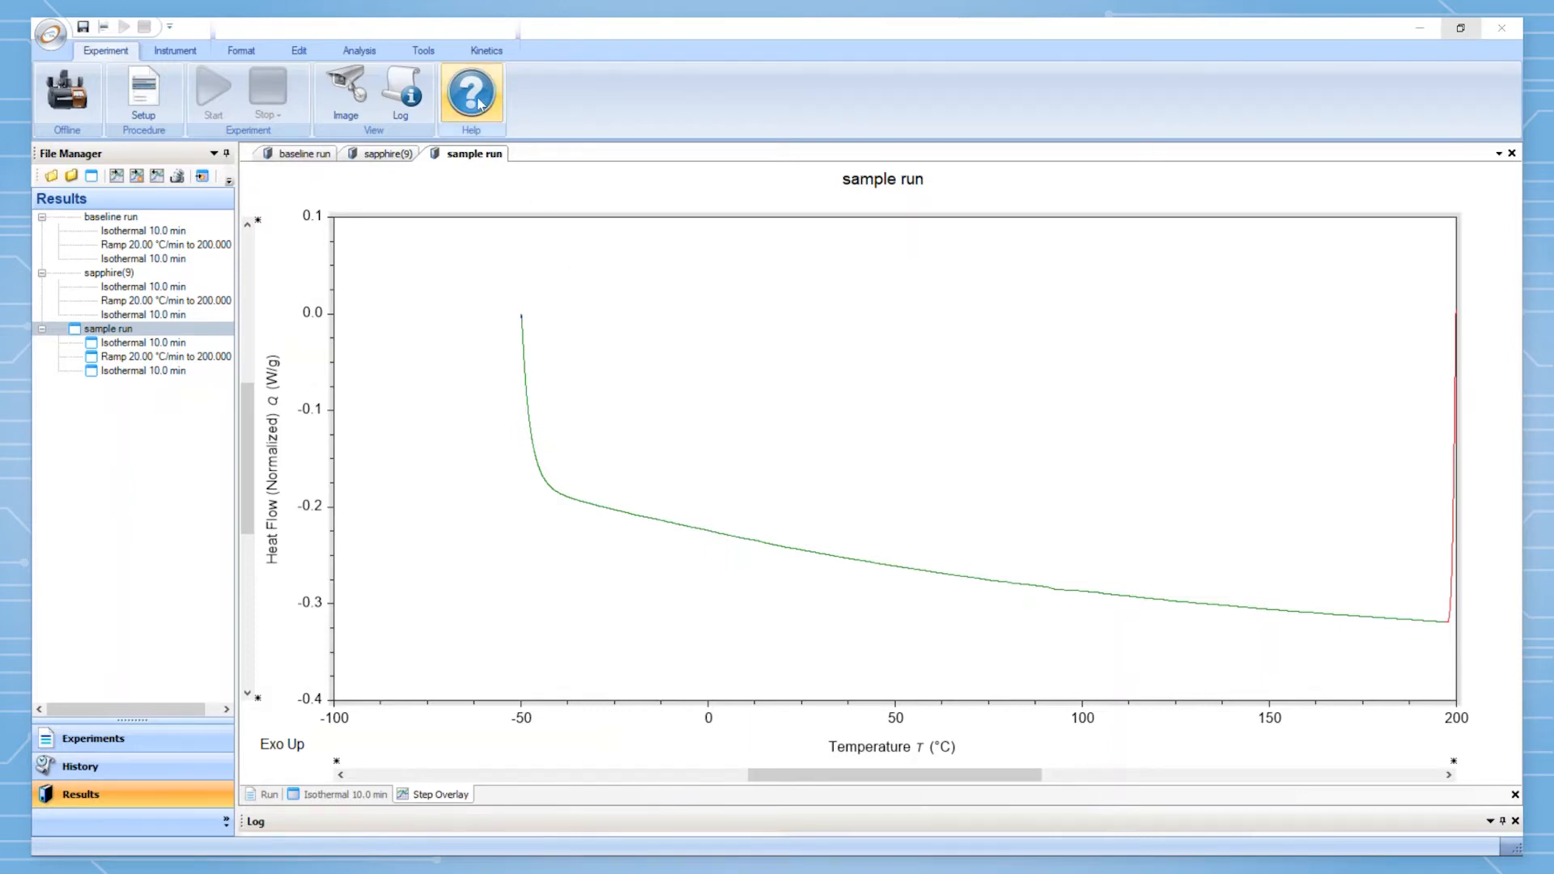
- Search the TRIOS online help for 'three run method'
click(471, 92)
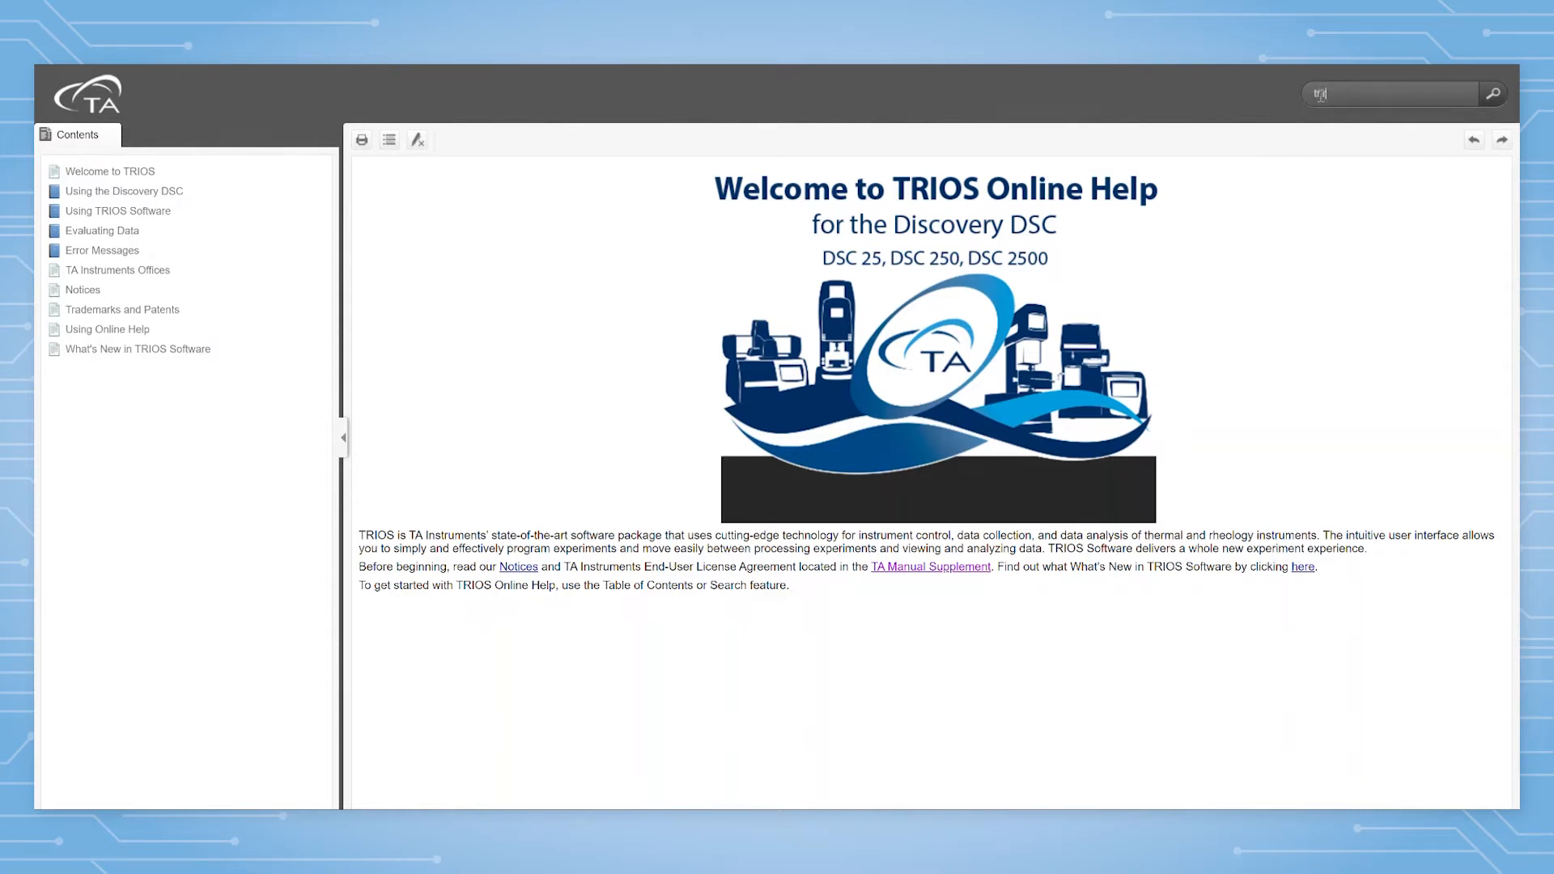
text(tree run method)
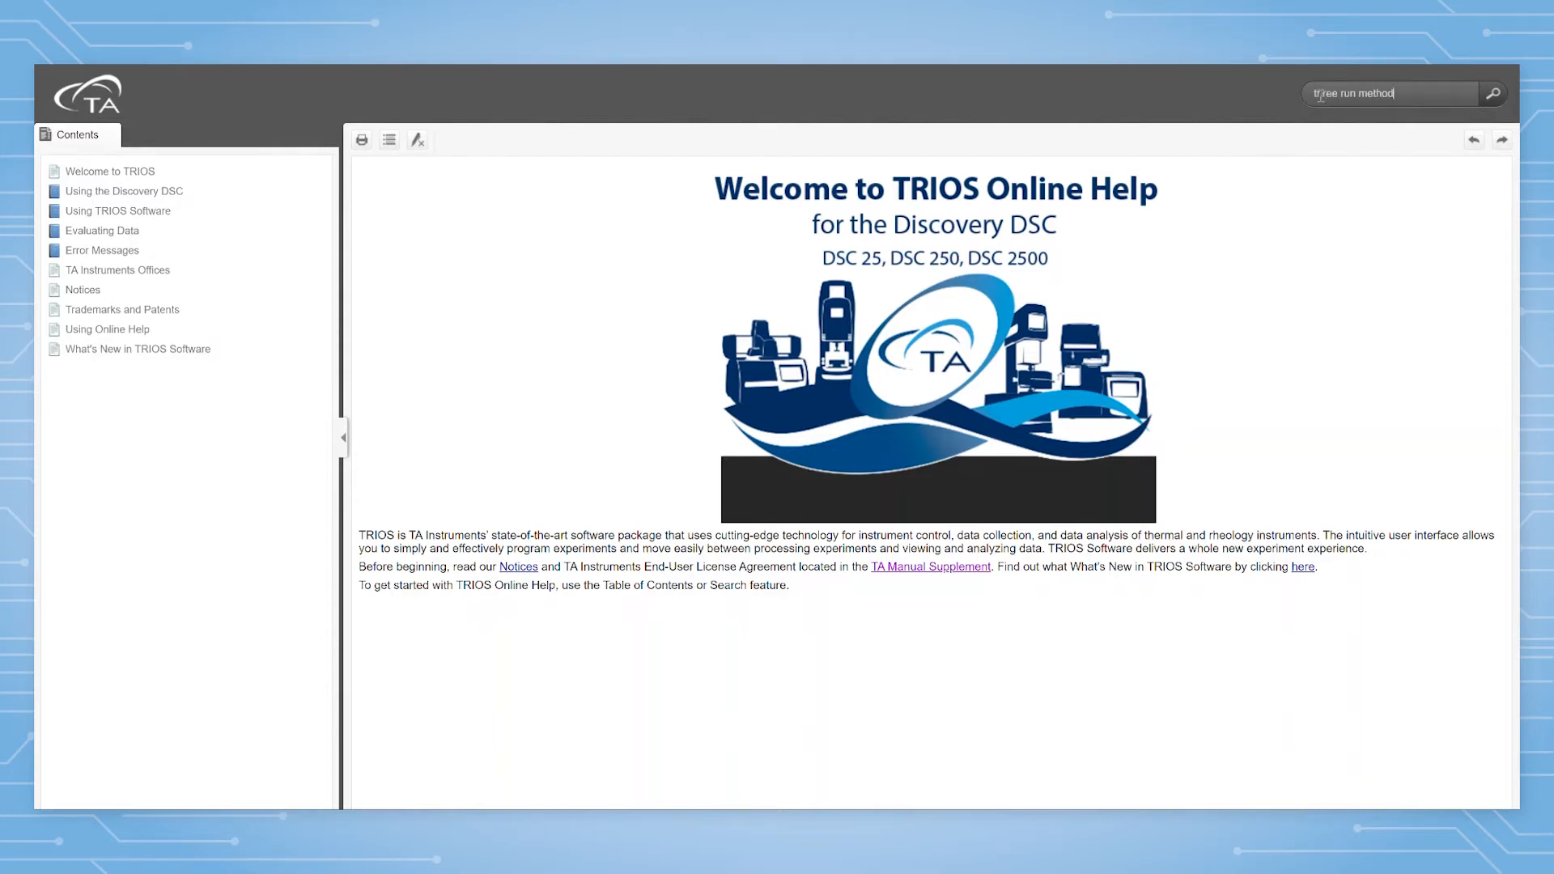
click(1491, 94)
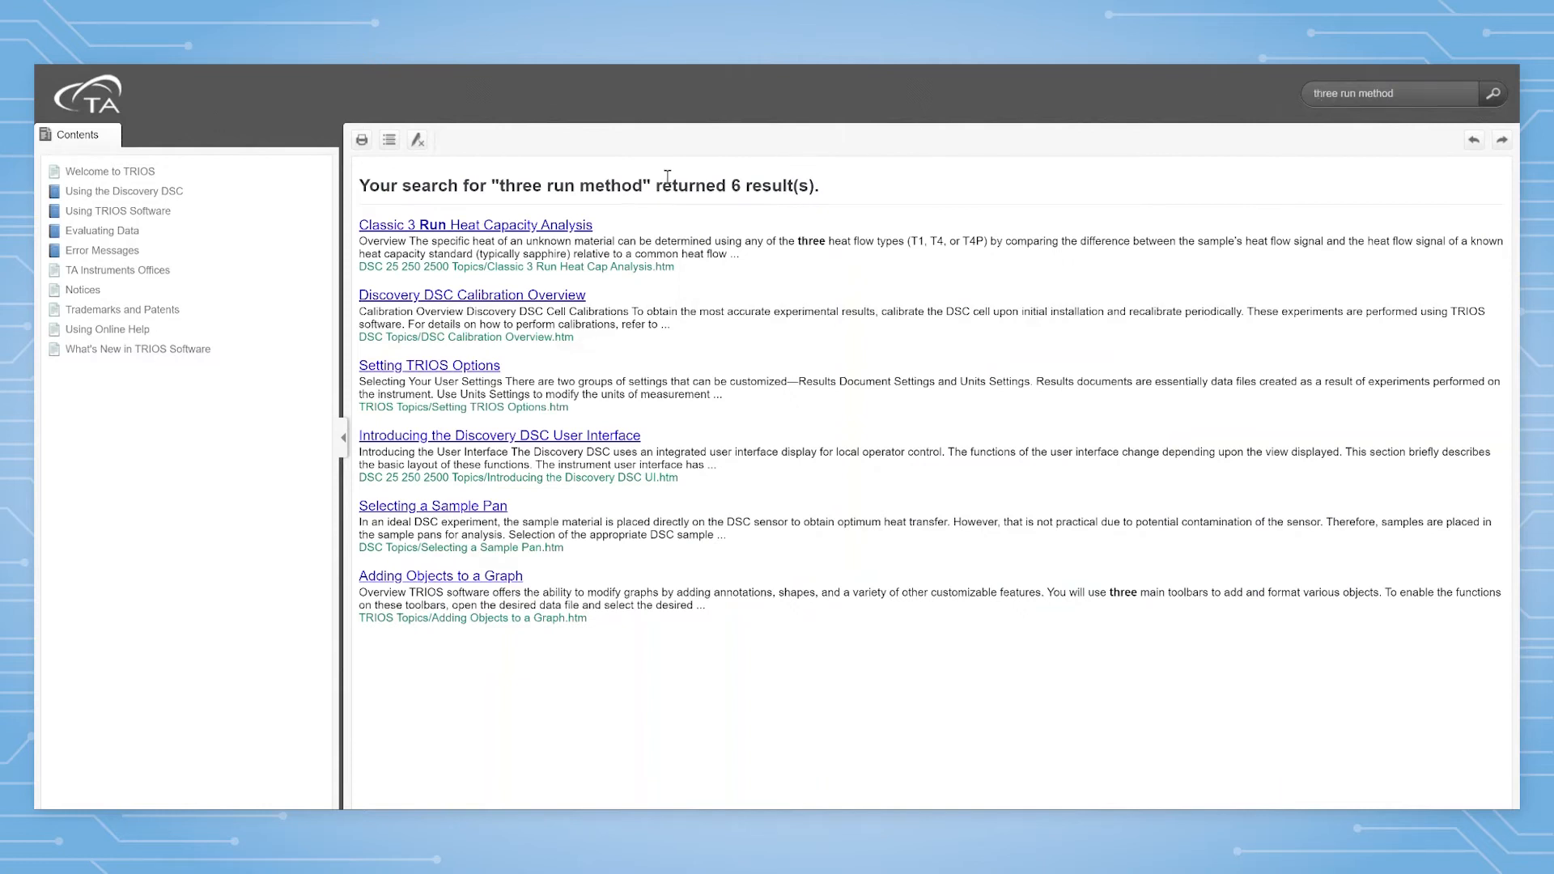
- Read the Classic 3 Run Heat Capacity Analysis help topic
click(474, 225)
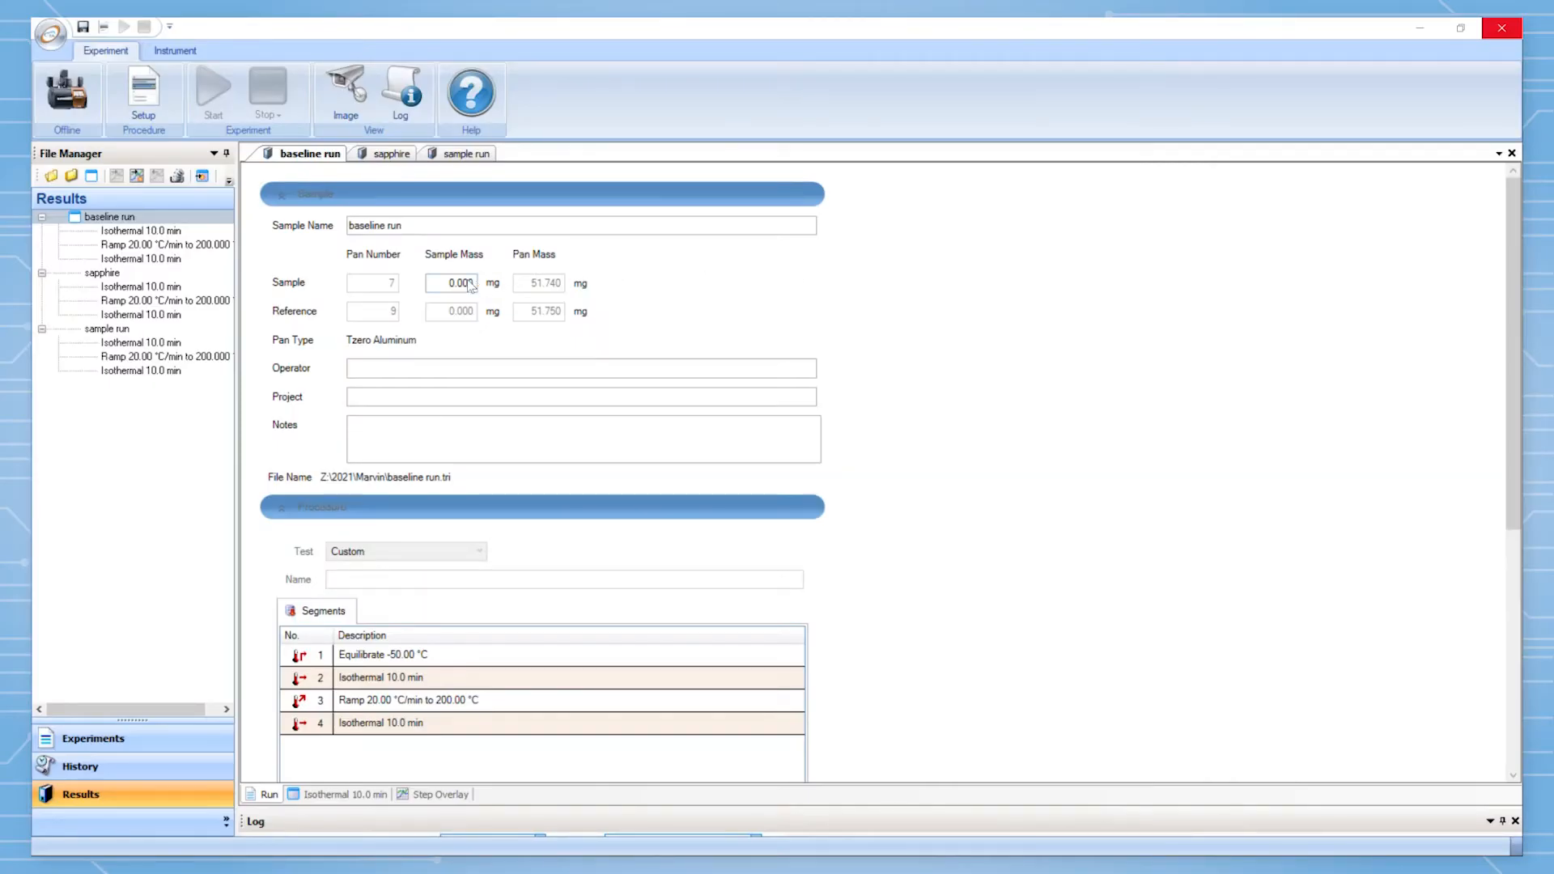
- Review the baseline (0.00 mg) and sapphire (26.530 mg) run details, then return to the sample run graph
triple_click(453, 282)
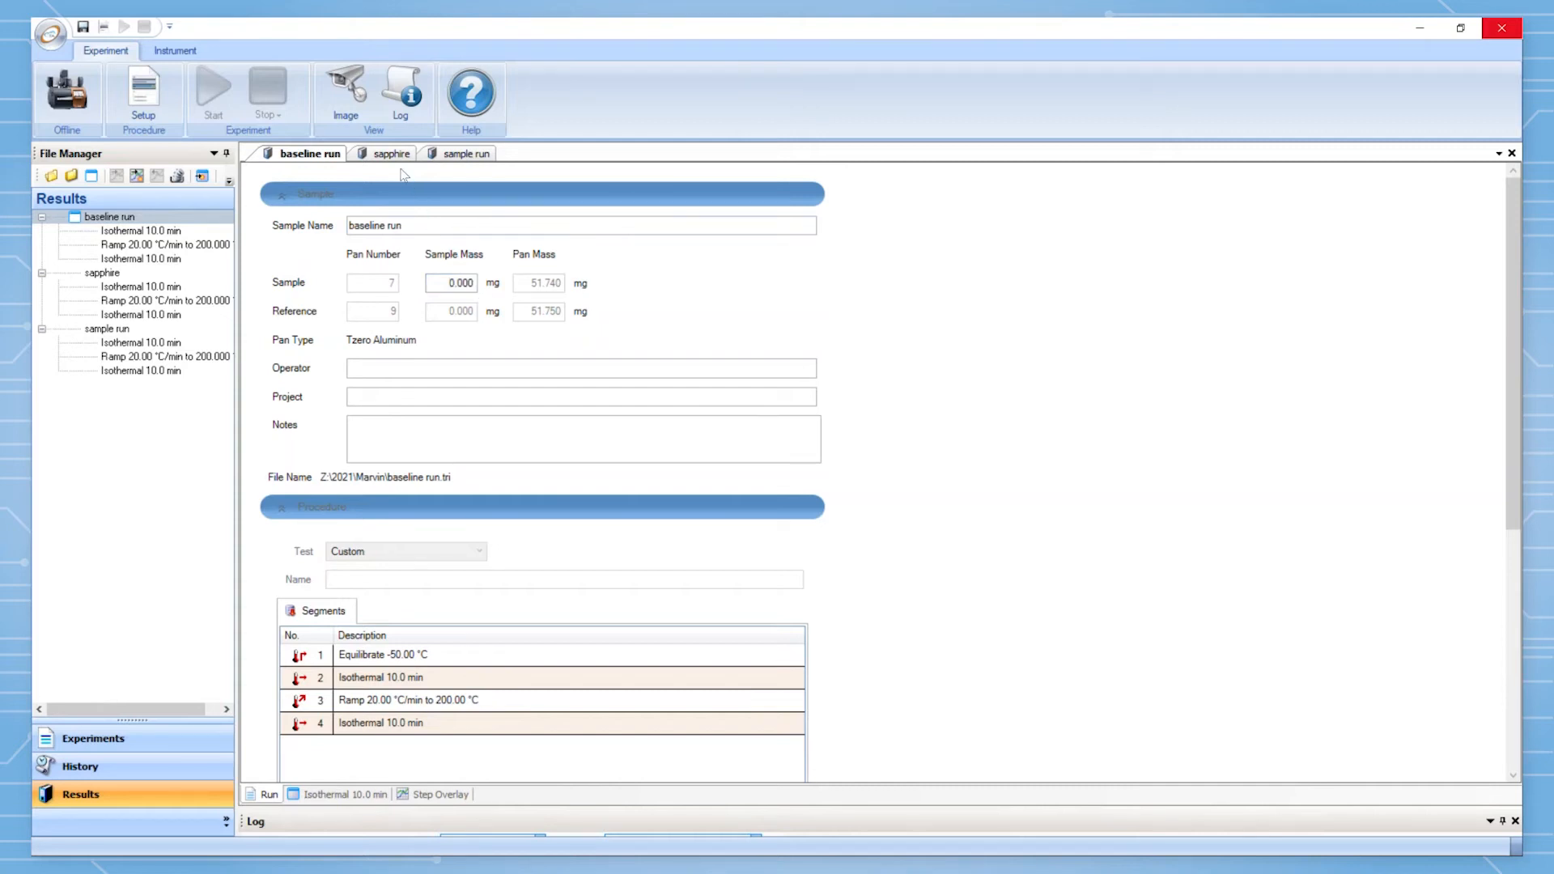
click(387, 154)
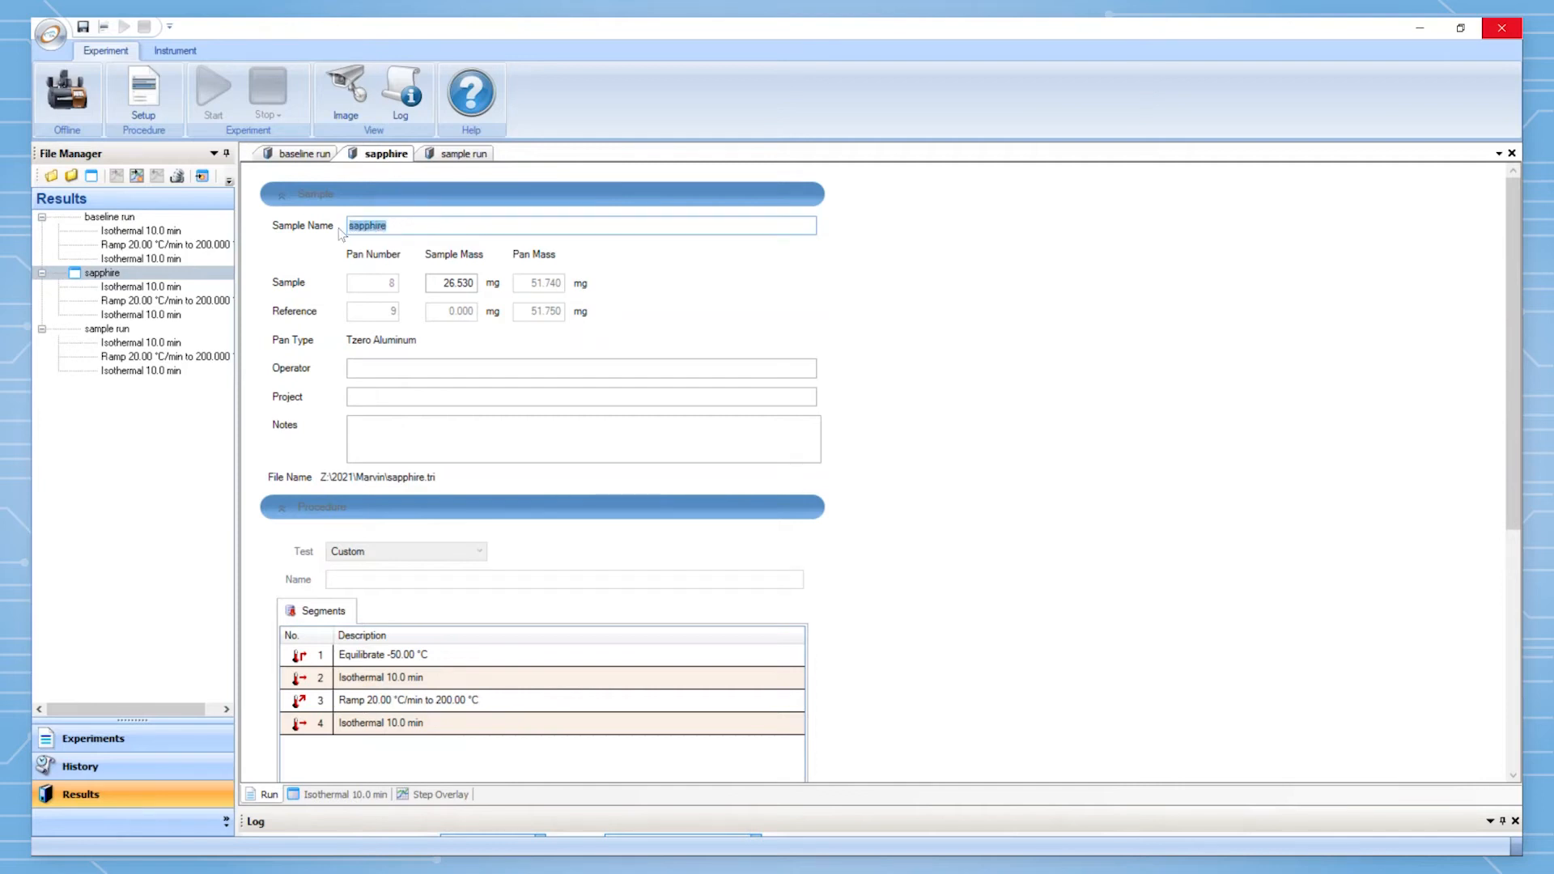
click(579, 225)
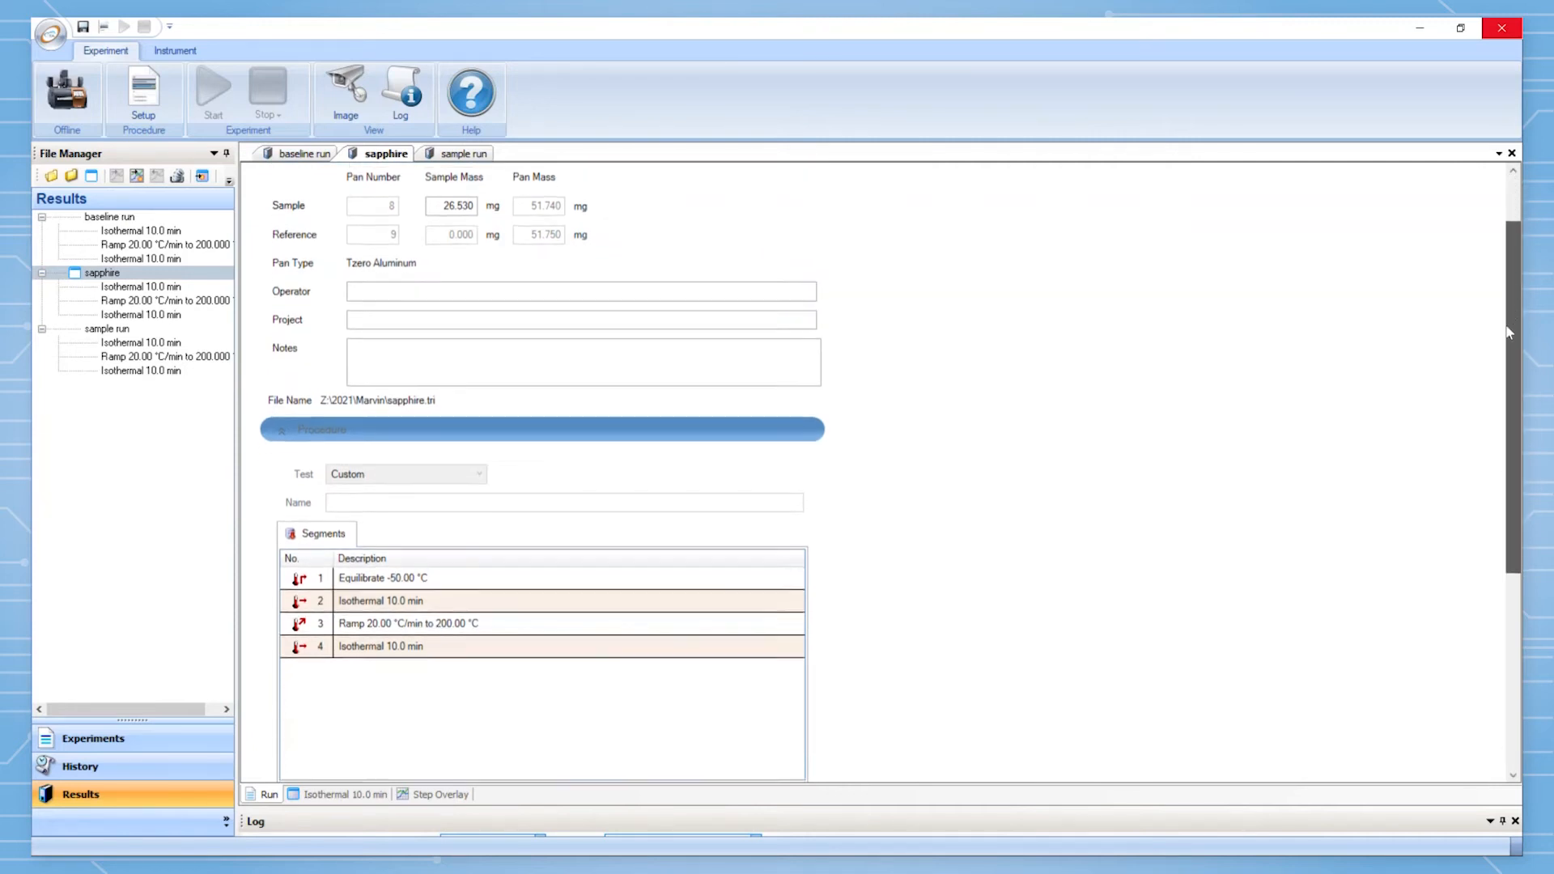
scroll(down, 3)
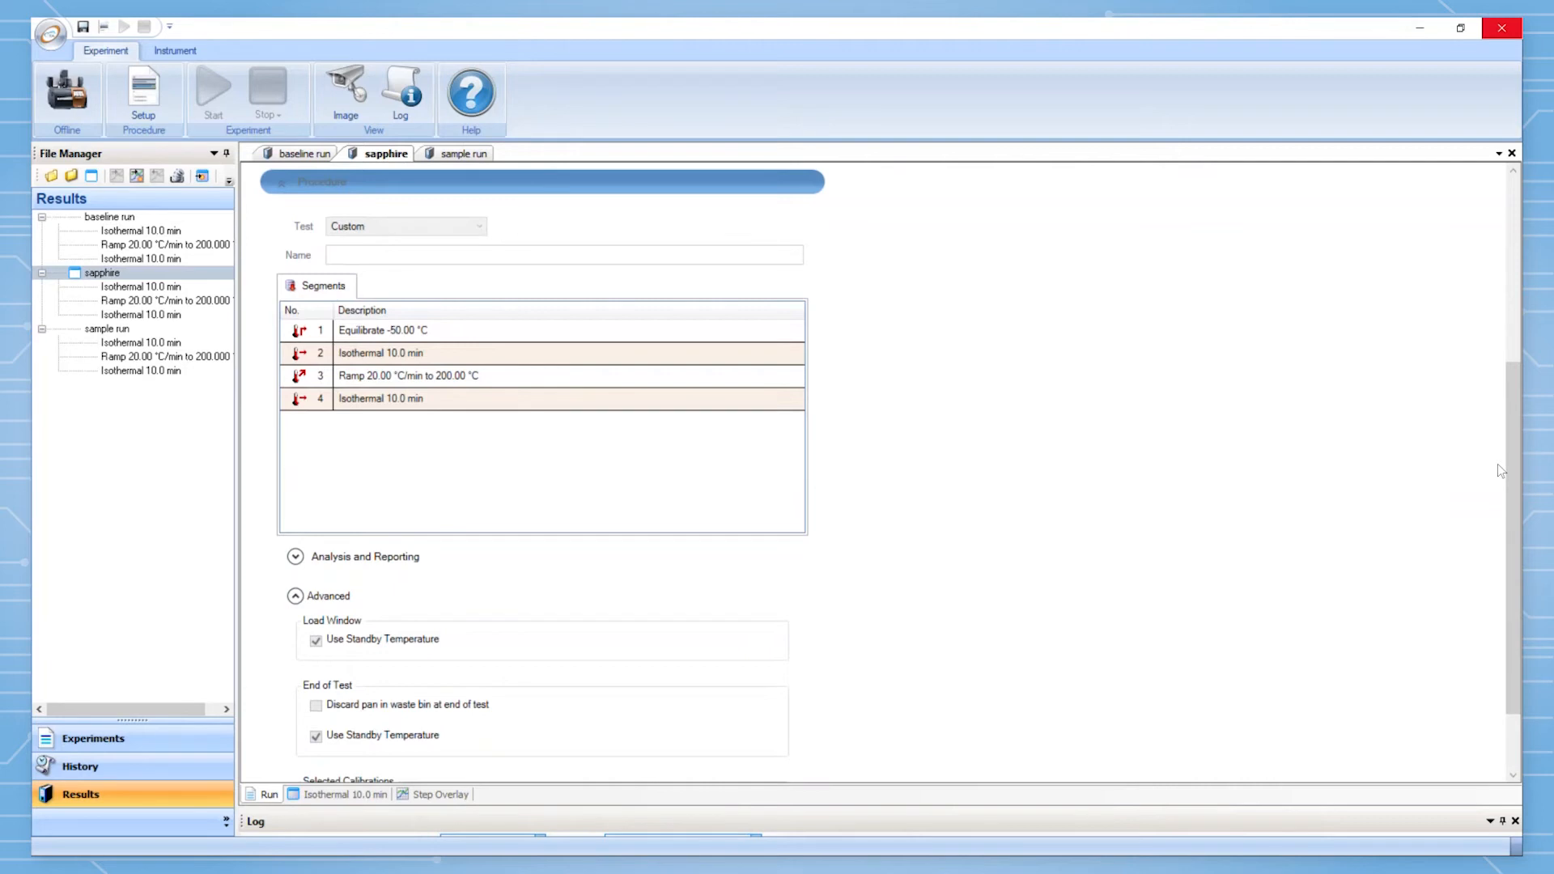
click(463, 154)
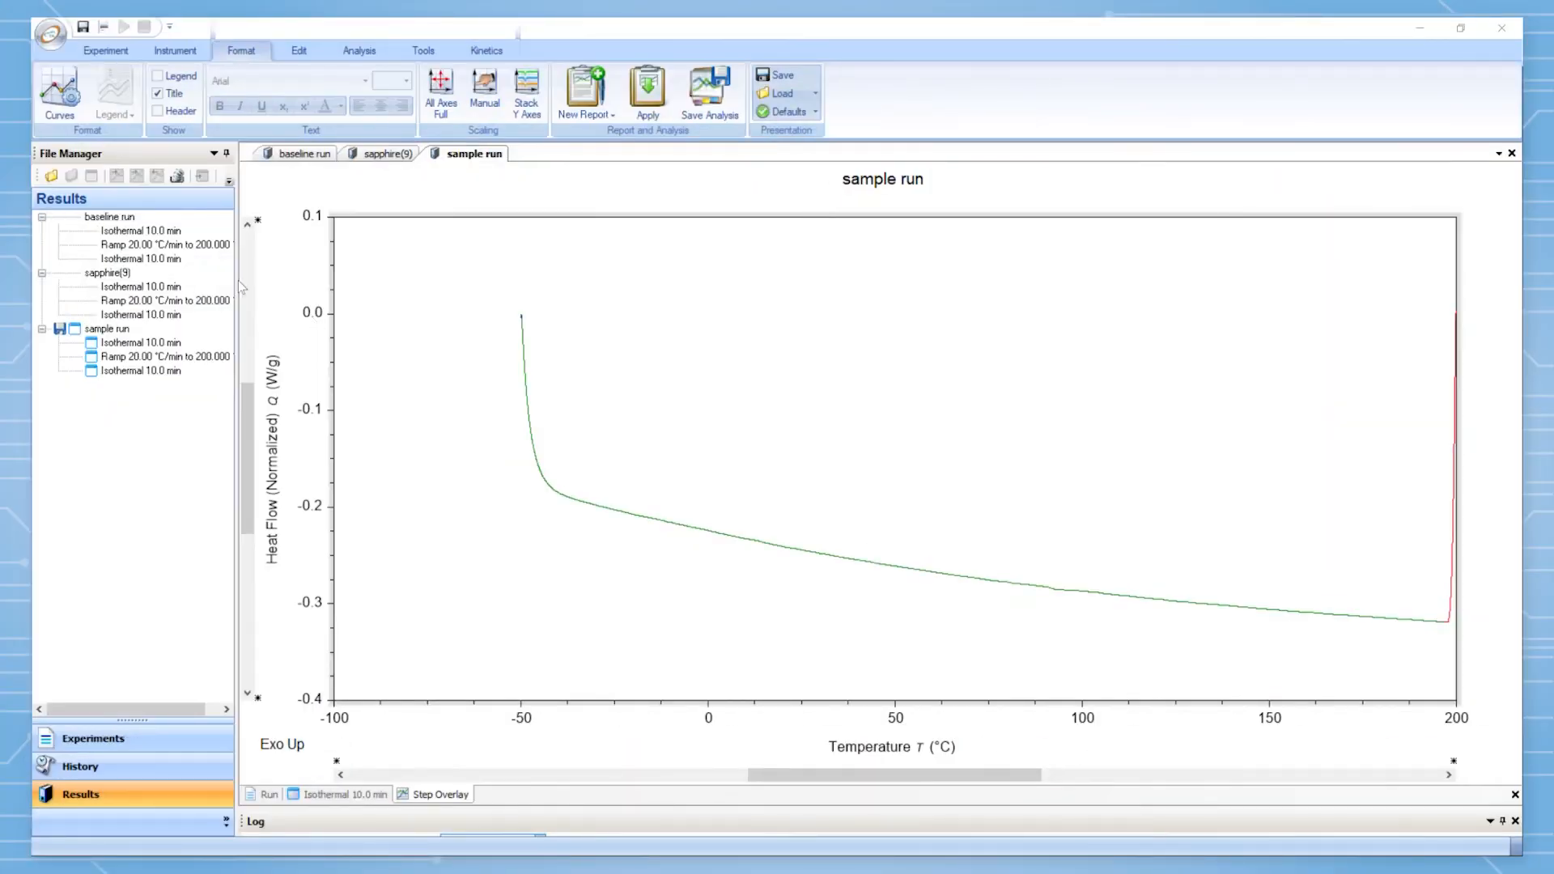
- Select baseline, sapphire and sample runs and start a Heat Capacity Calculation transformation on them
click(109, 215)
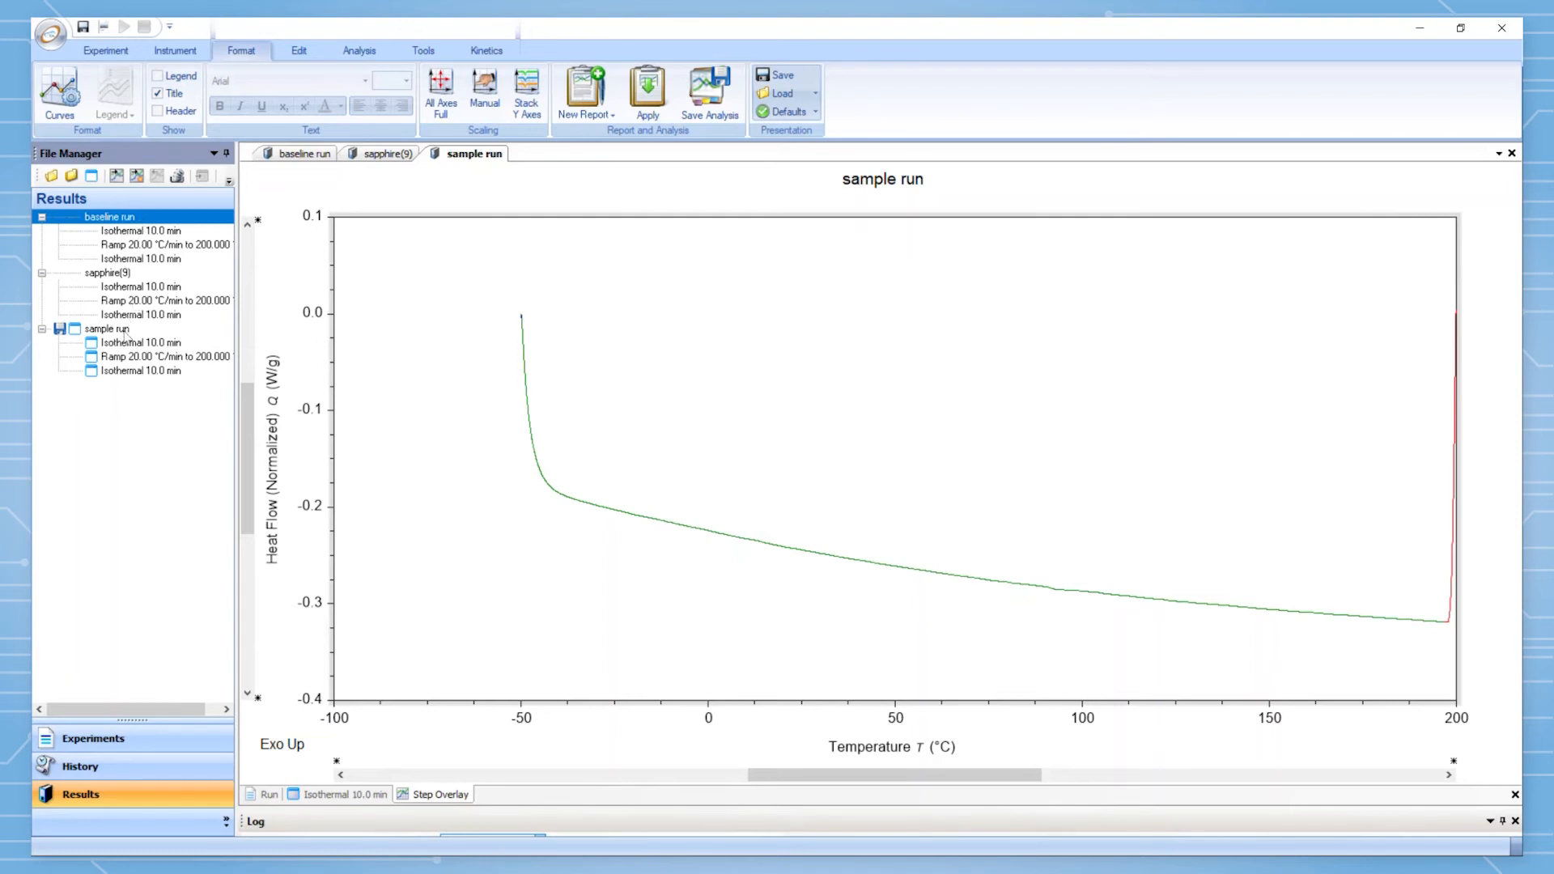
click(108, 329)
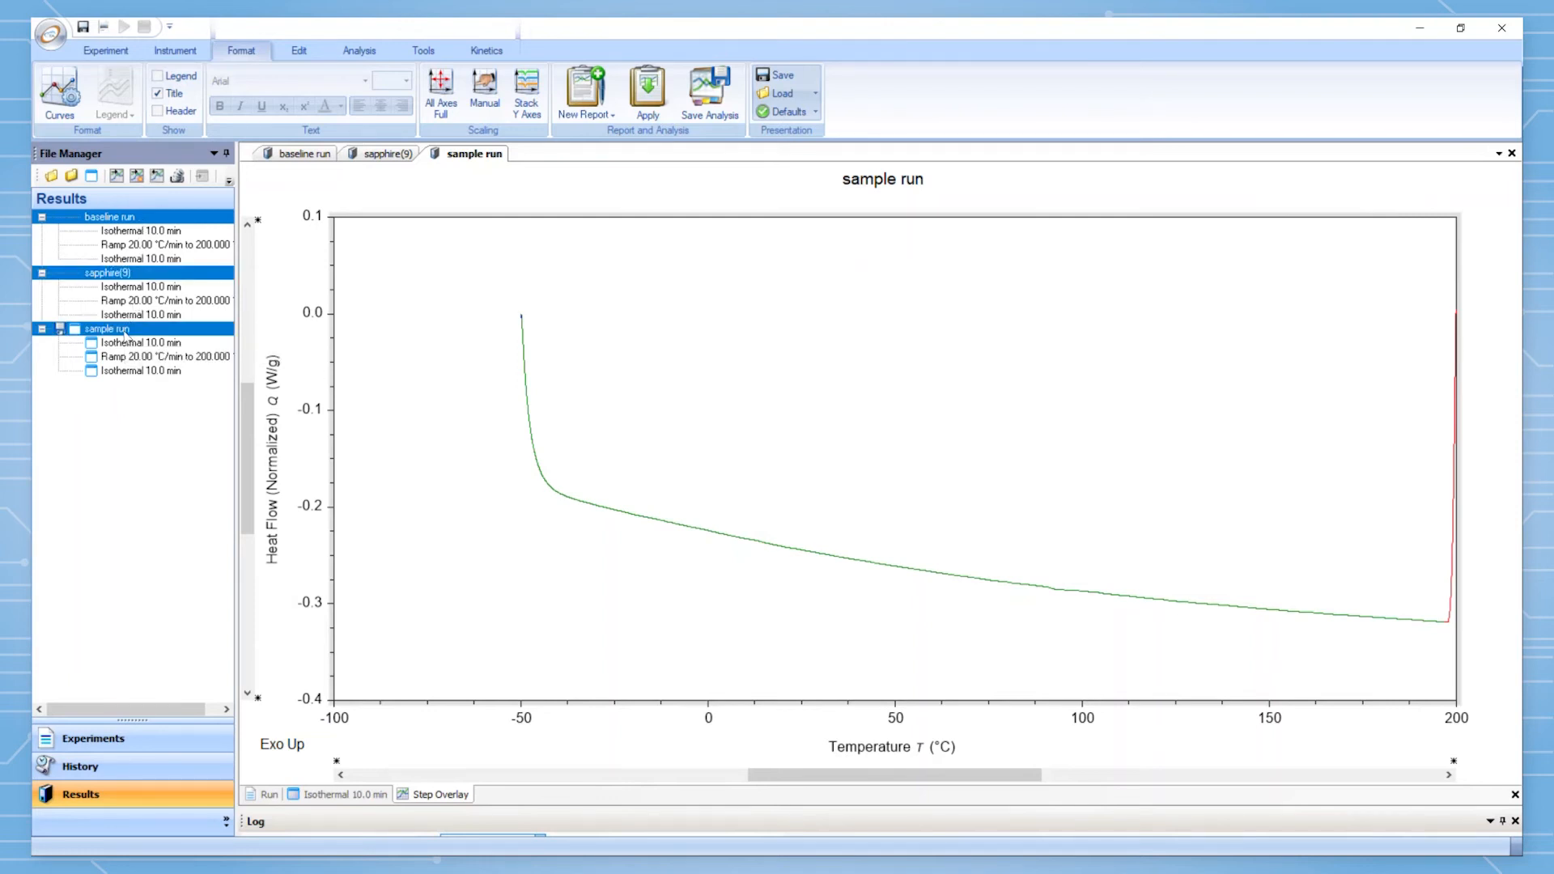
right_click(109, 329)
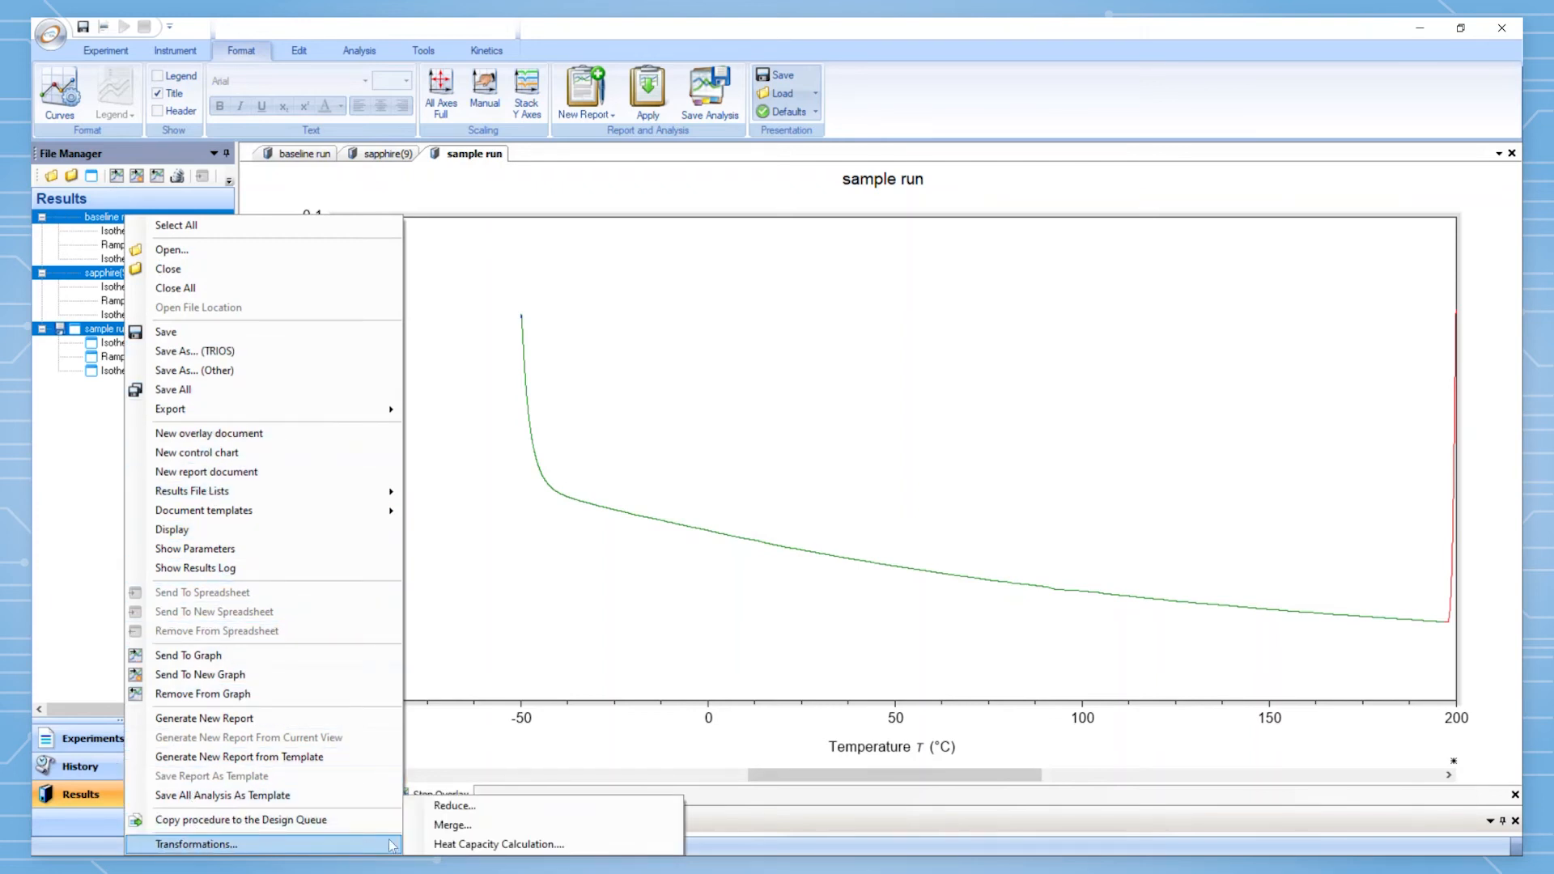
click(499, 845)
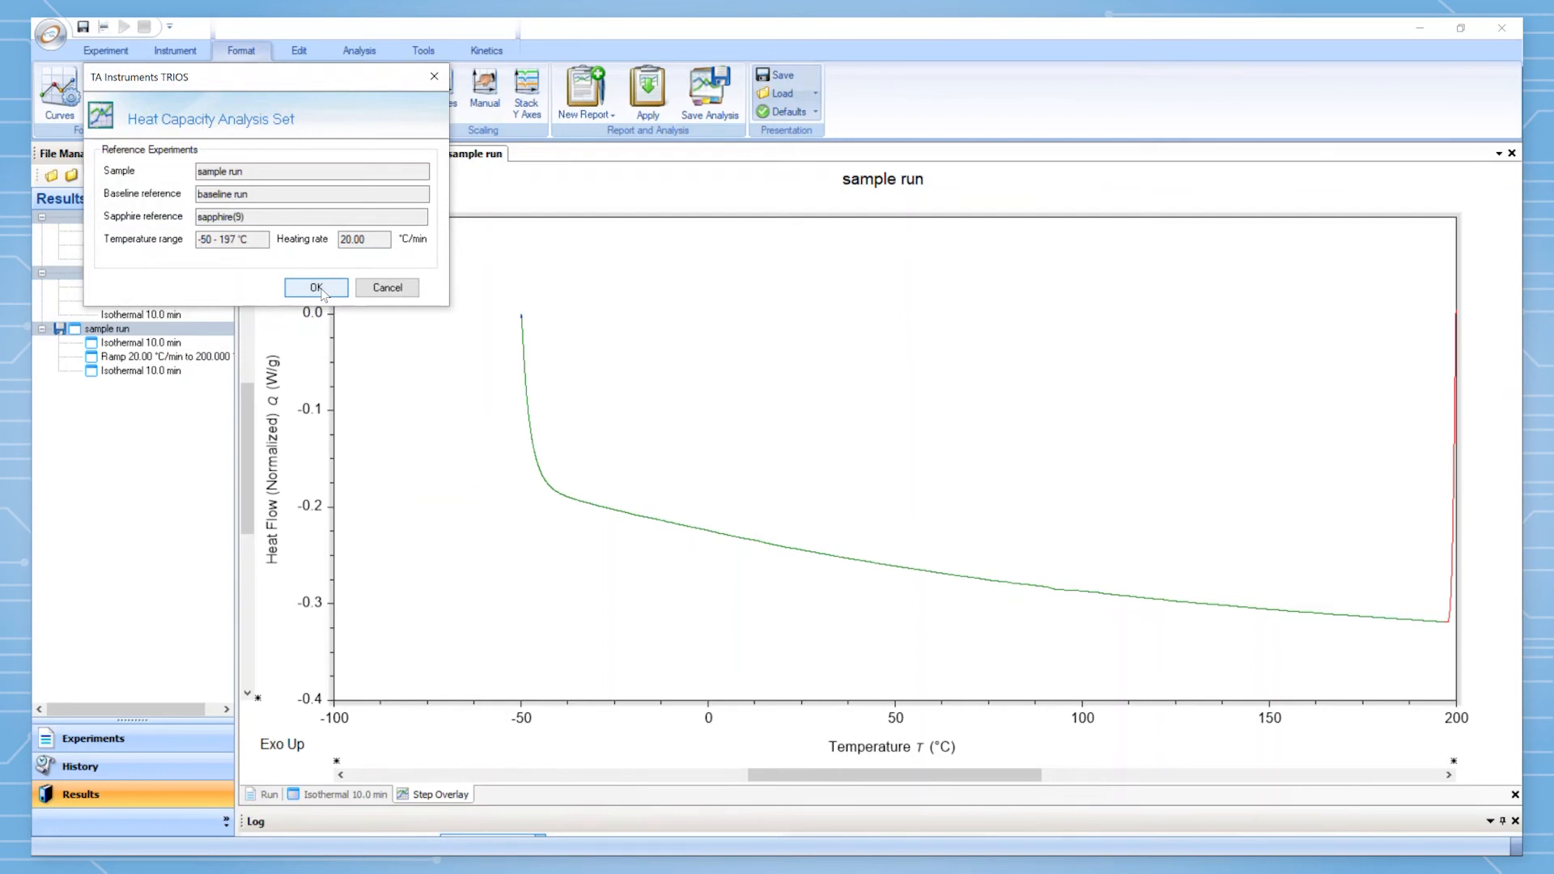
- Confirm the analysis set to tabulate ASTM heat capacity with sample, sapphire and baseline heat flows
click(316, 288)
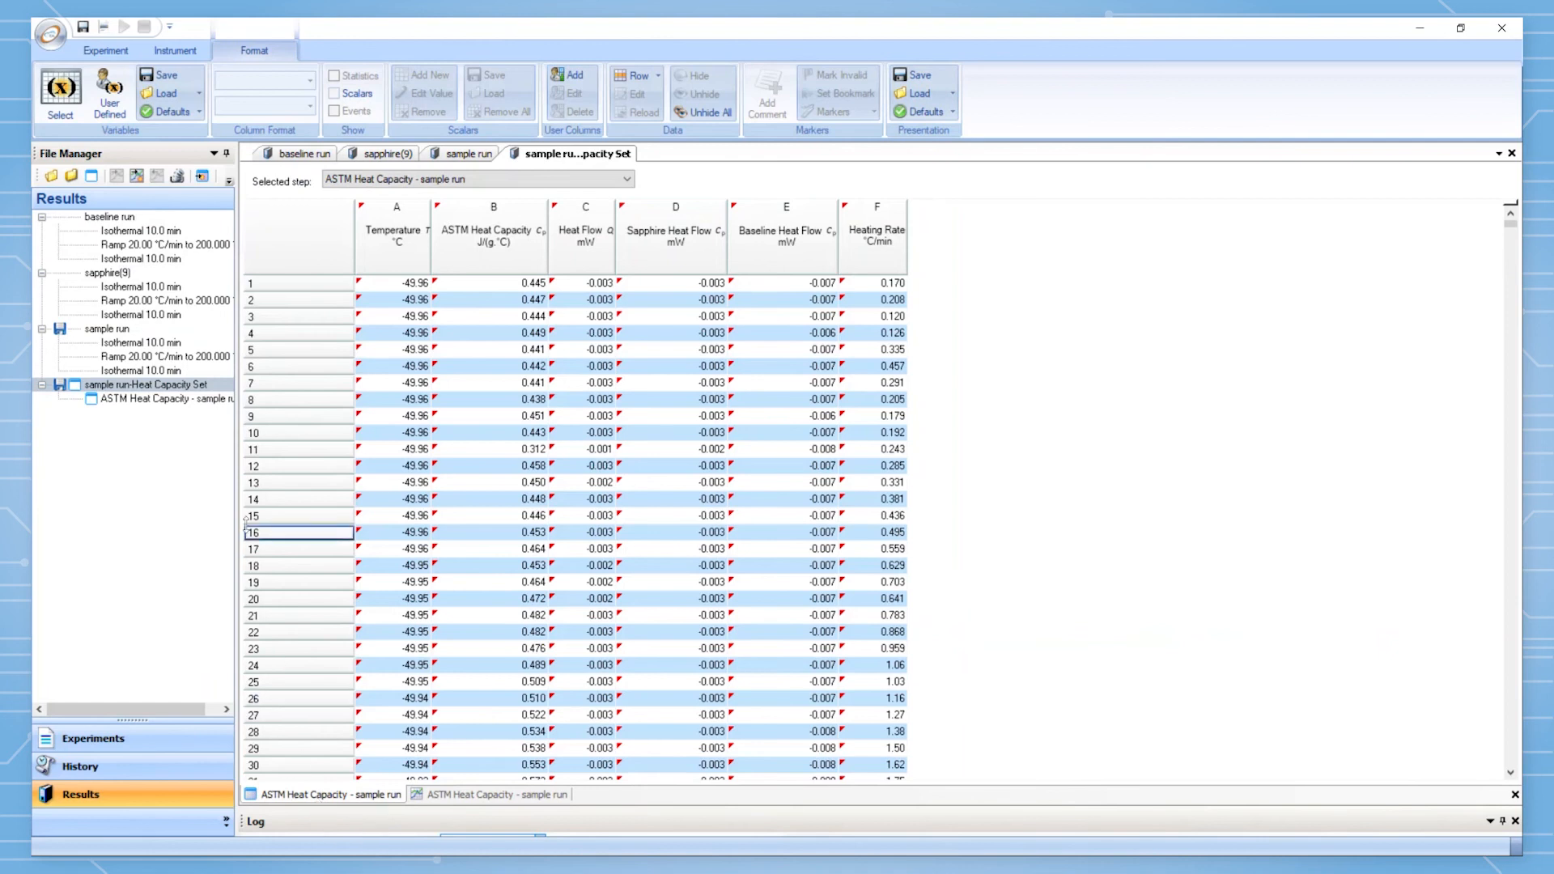
- List the Export document data options, including Excel, for the heat capacity table
click(52, 27)
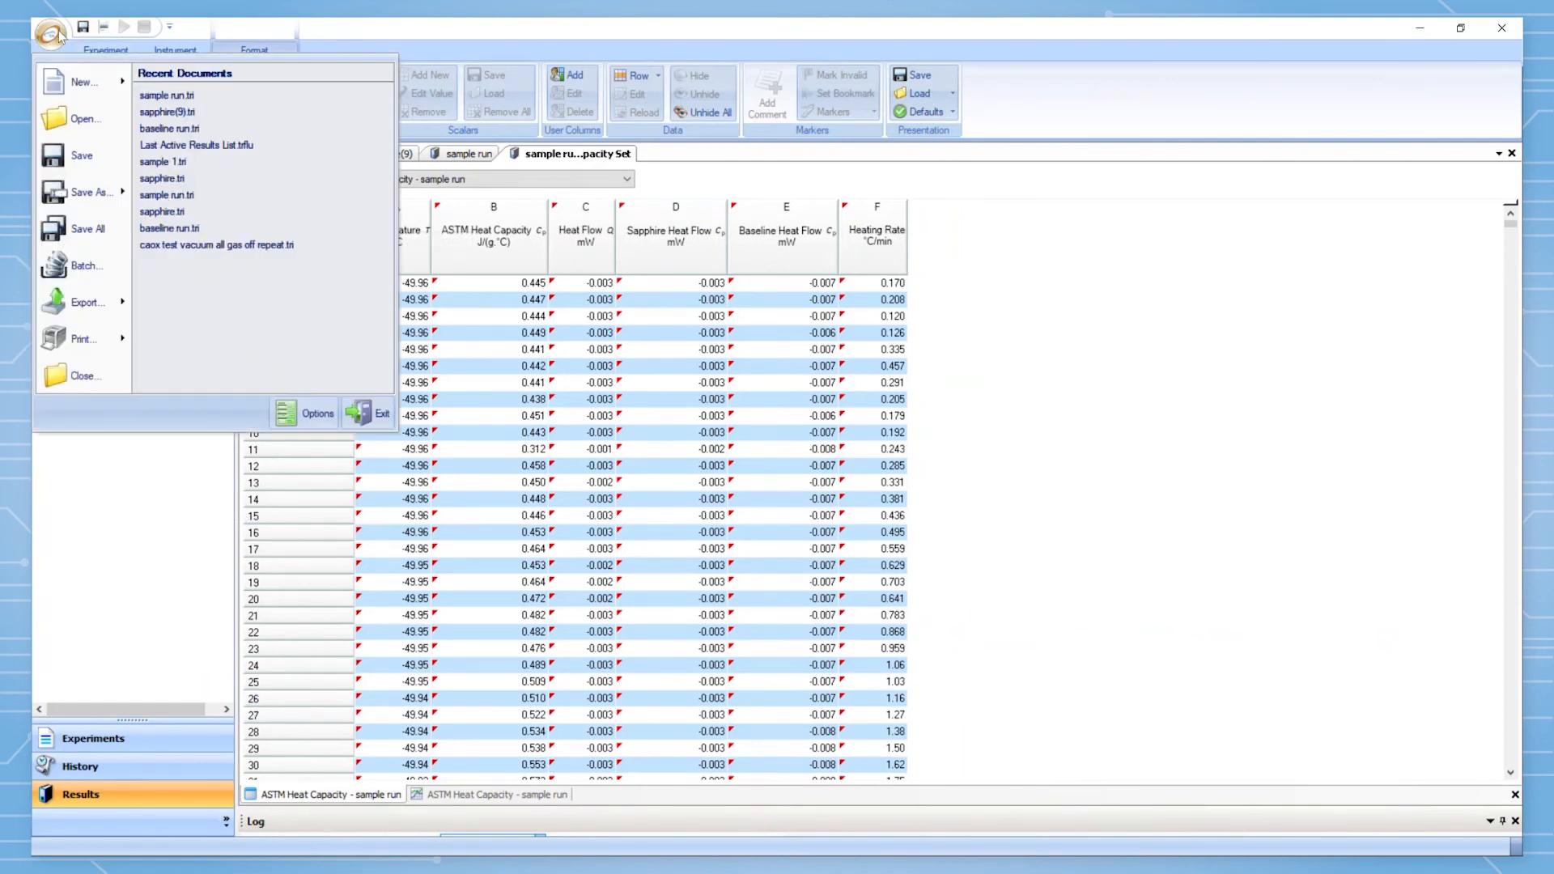
mouse_move(84, 264)
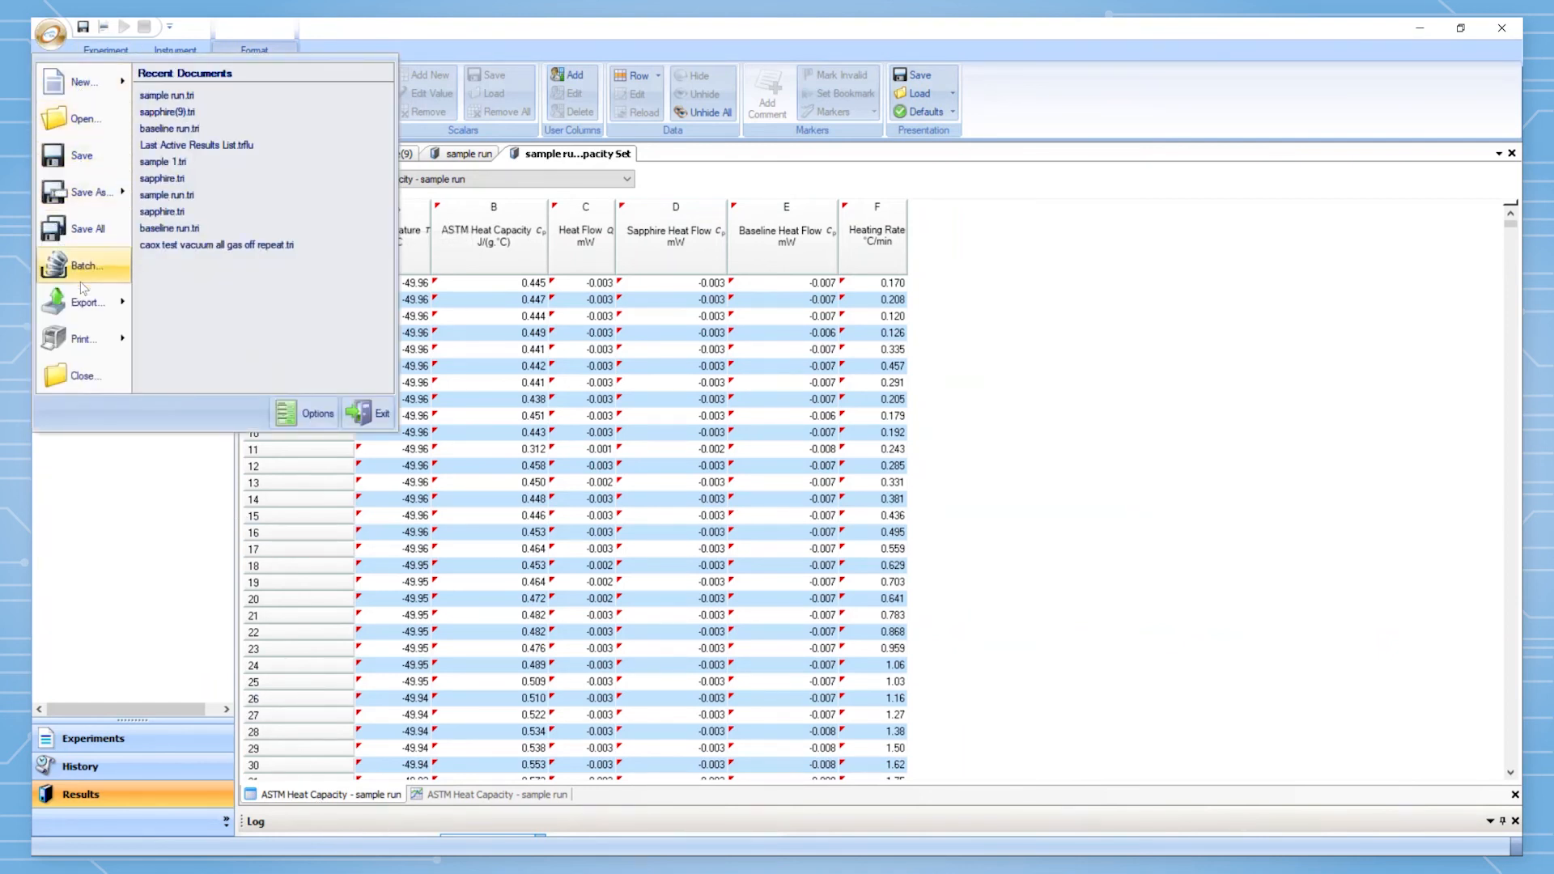
click(88, 302)
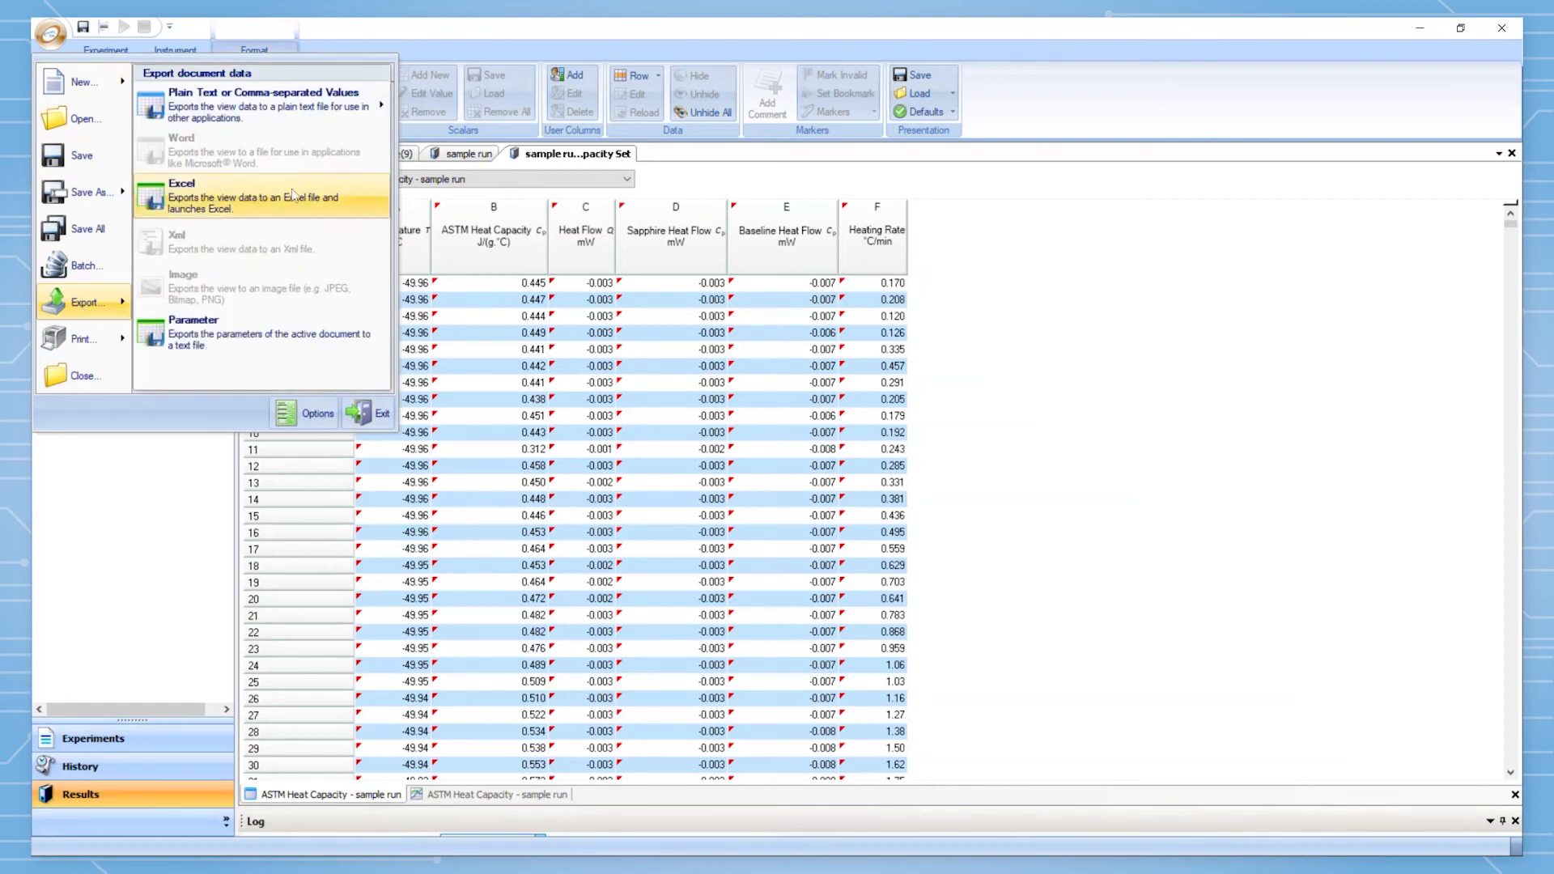
mouse_move(332, 187)
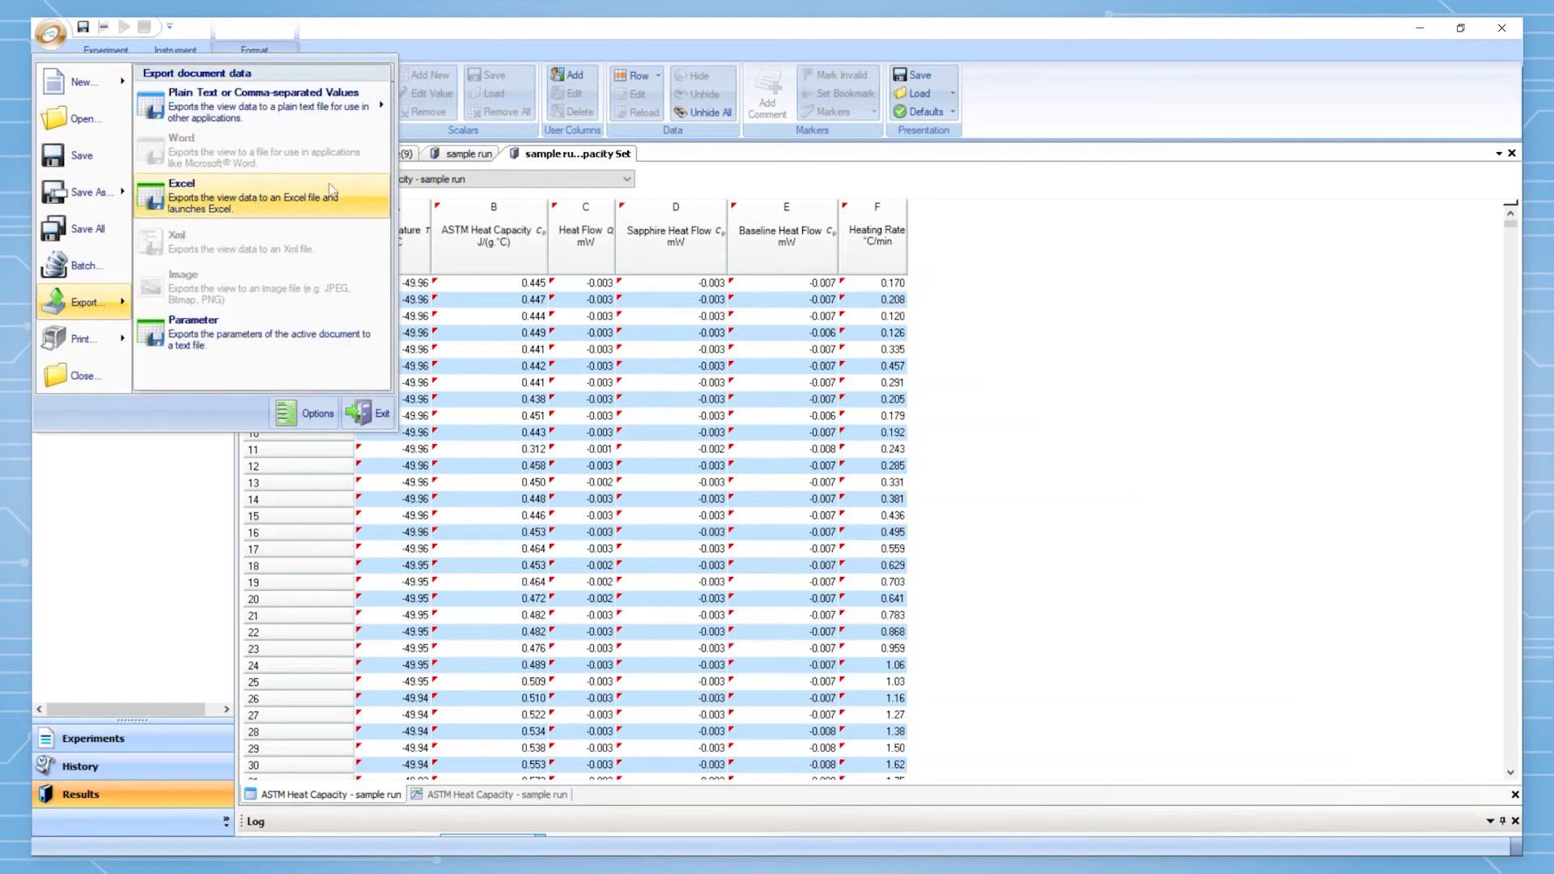